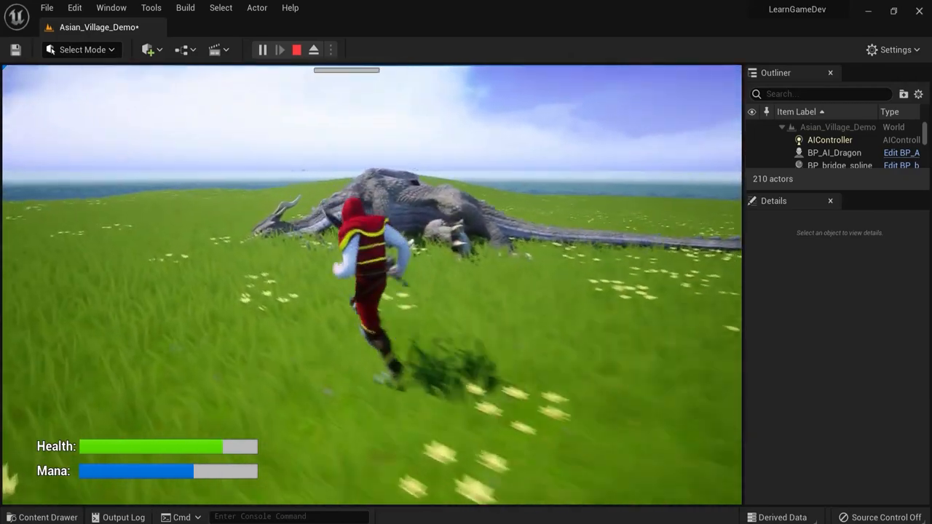
Step: Launch the game as a Standalone Game to bring up the Dragon Hunt title screen
left_click(281, 50)
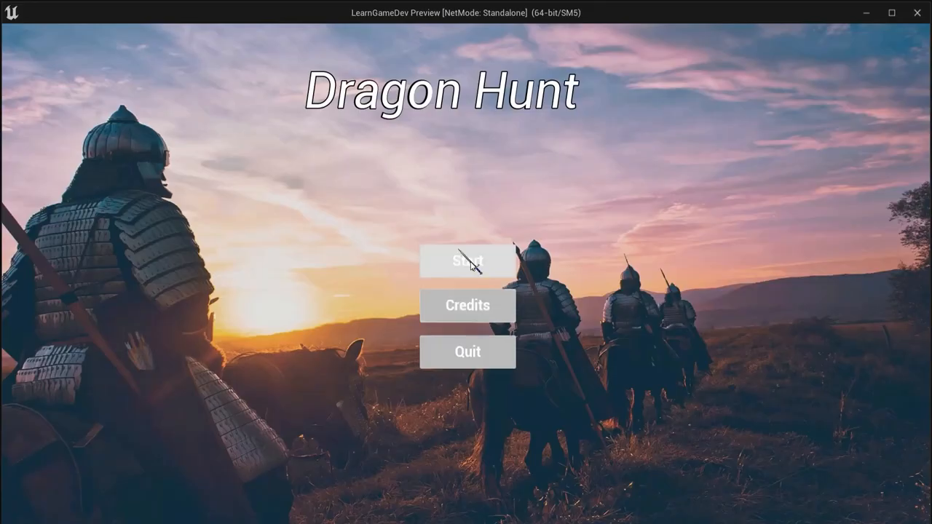
Step: Start the game, then scroll the Word GDD down to the Controls input mappings
left_click(468, 260)
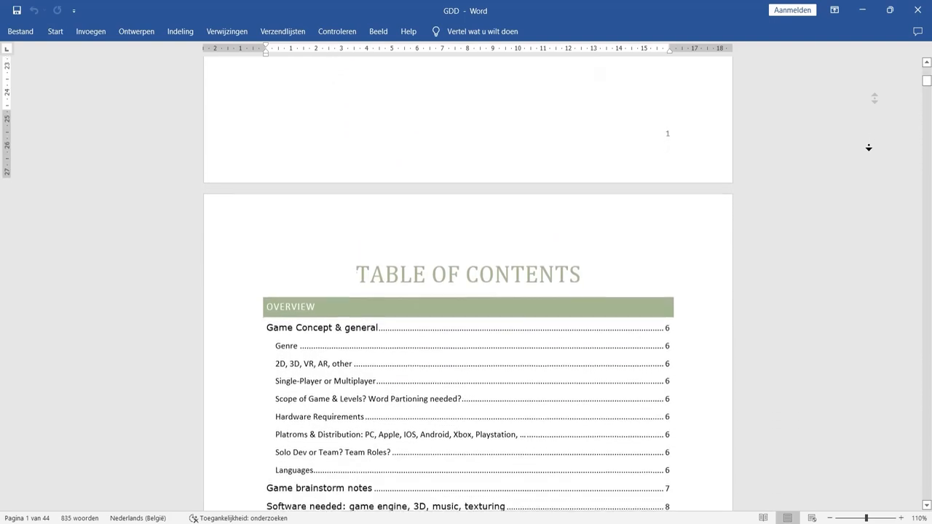
scroll("down", 3)
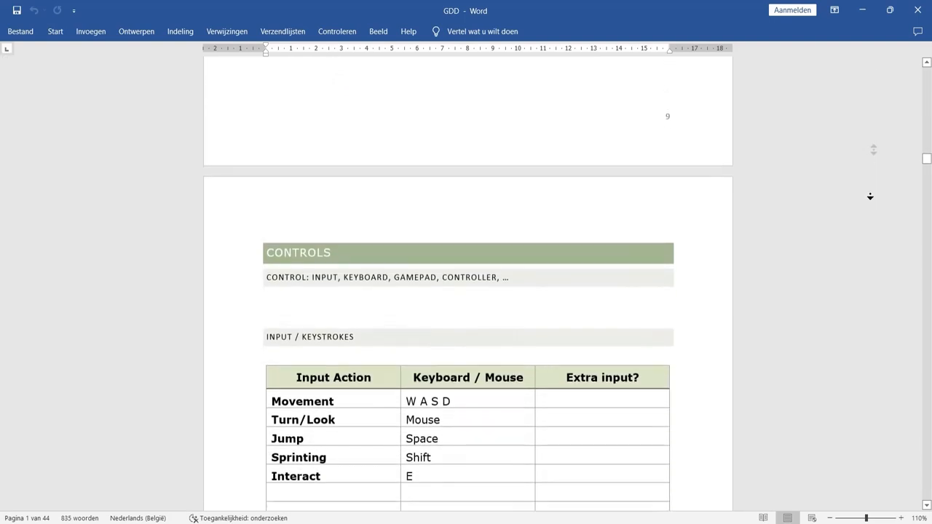